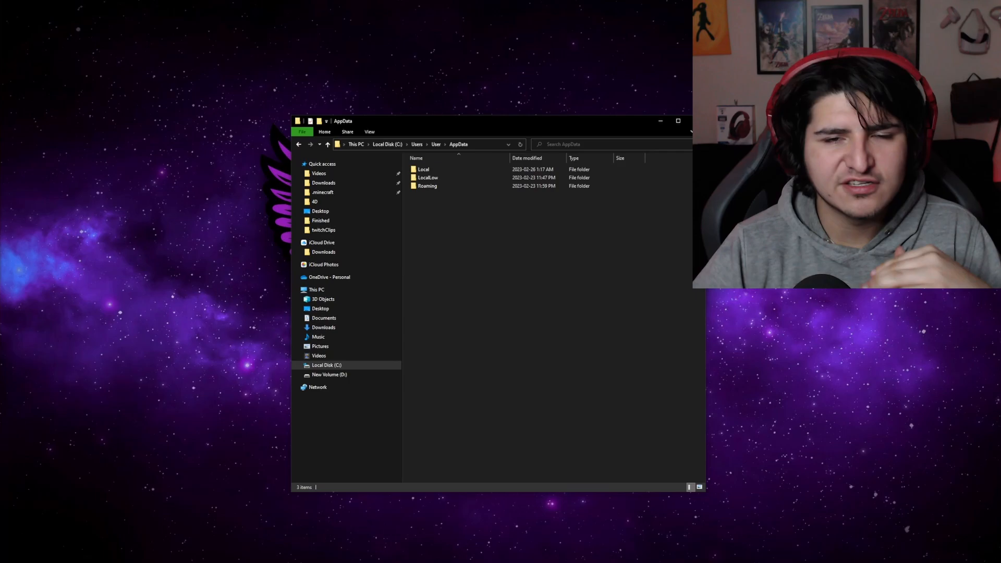
# Navigate LocalLow > Endnight > SonsOfTheForest > Saves > account ID > Multiplayer.
pyautogui.click(423, 169)
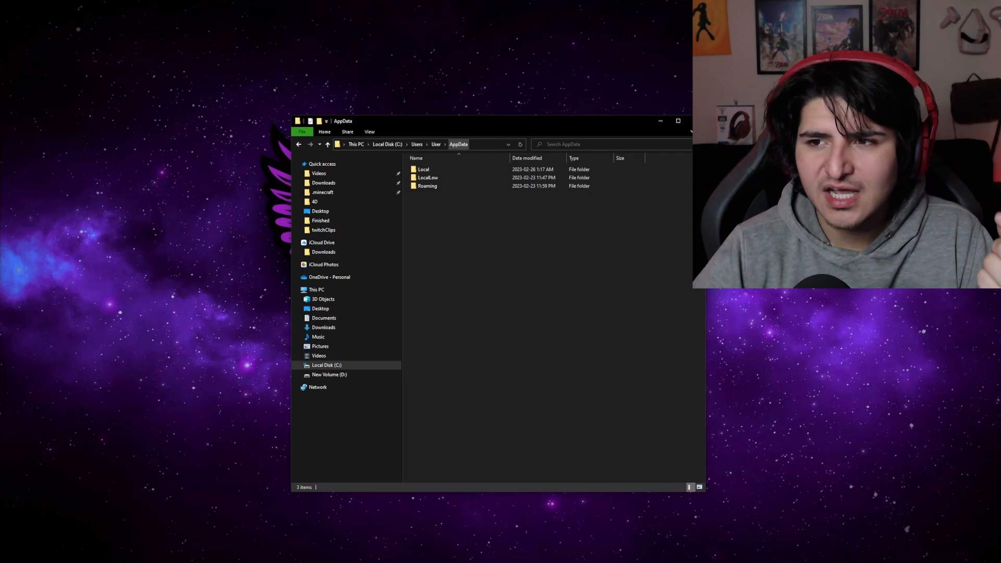
pyautogui.doubleClick(428, 177)
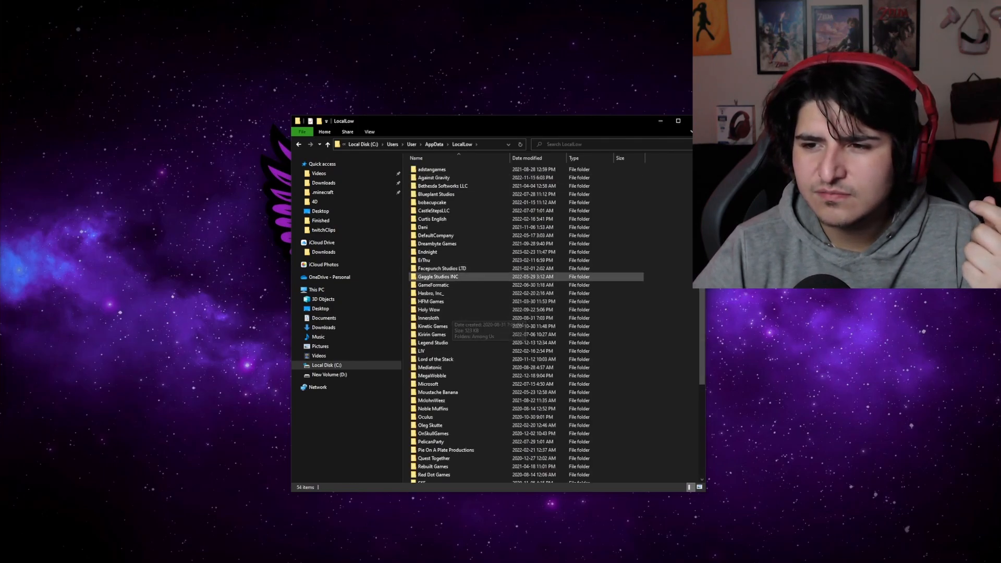
pyautogui.doubleClick(427, 251)
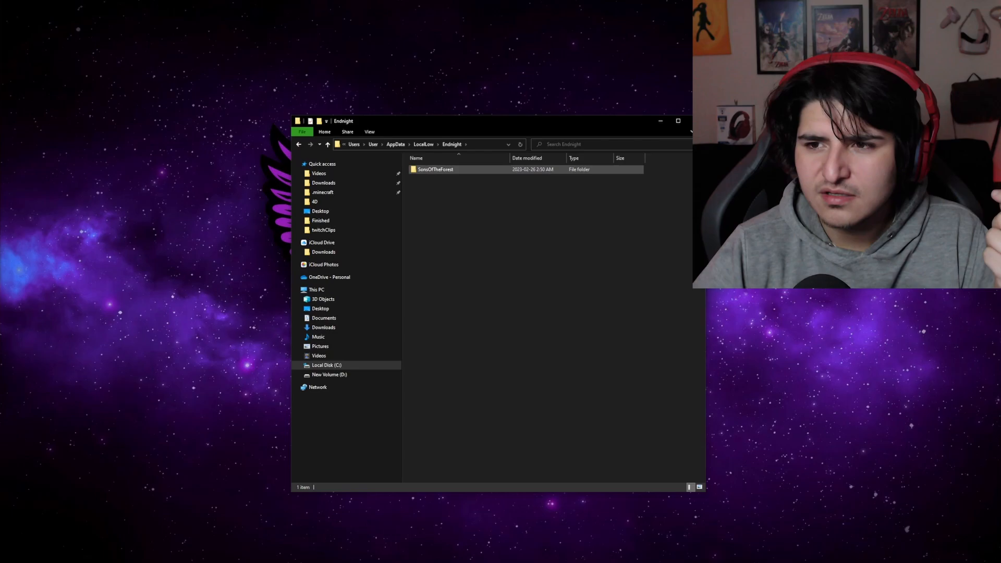
pyautogui.doubleClick(436, 169)
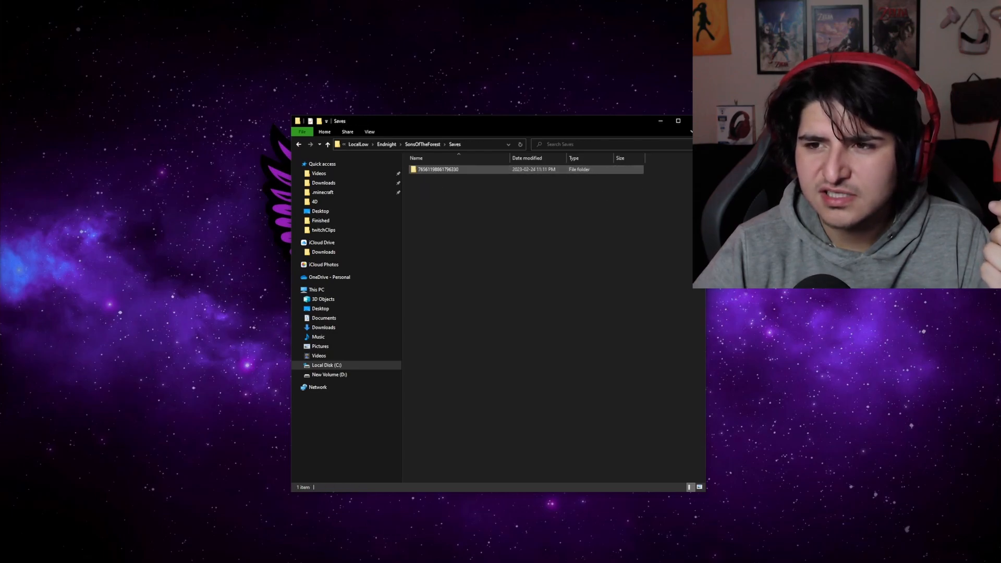
pyautogui.doubleClick(439, 169)
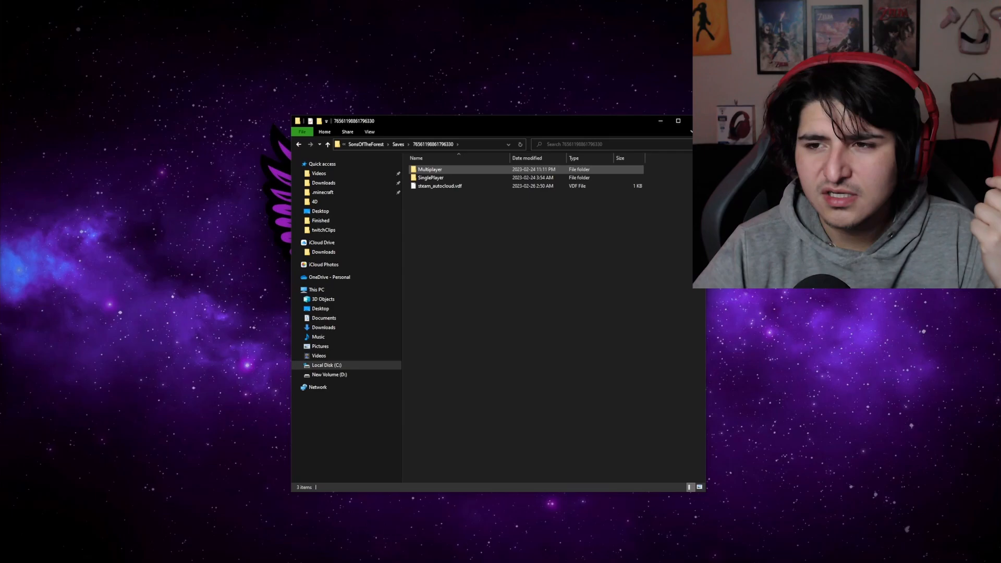
pyautogui.doubleClick(430, 169)
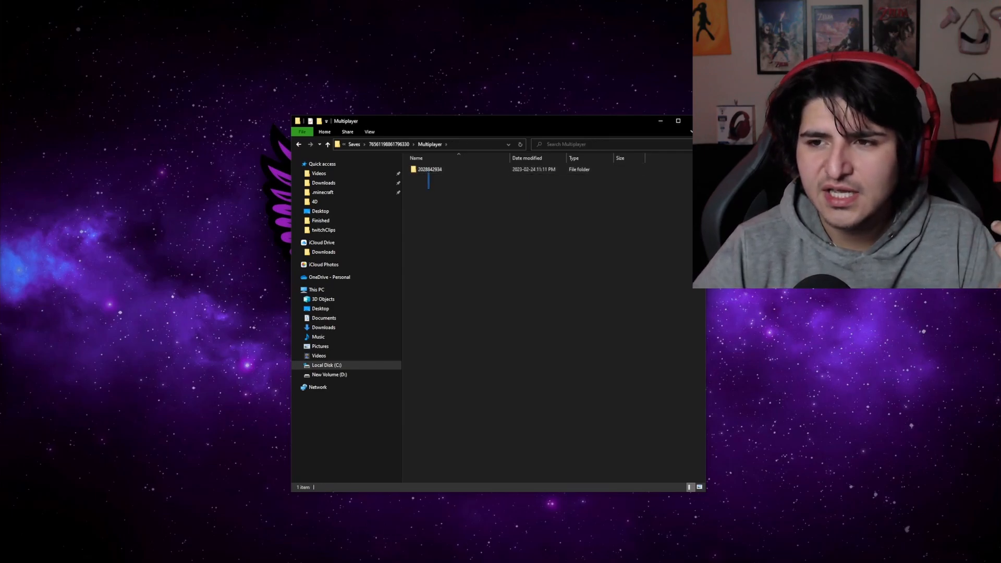
pyautogui.rightClick(428, 169)
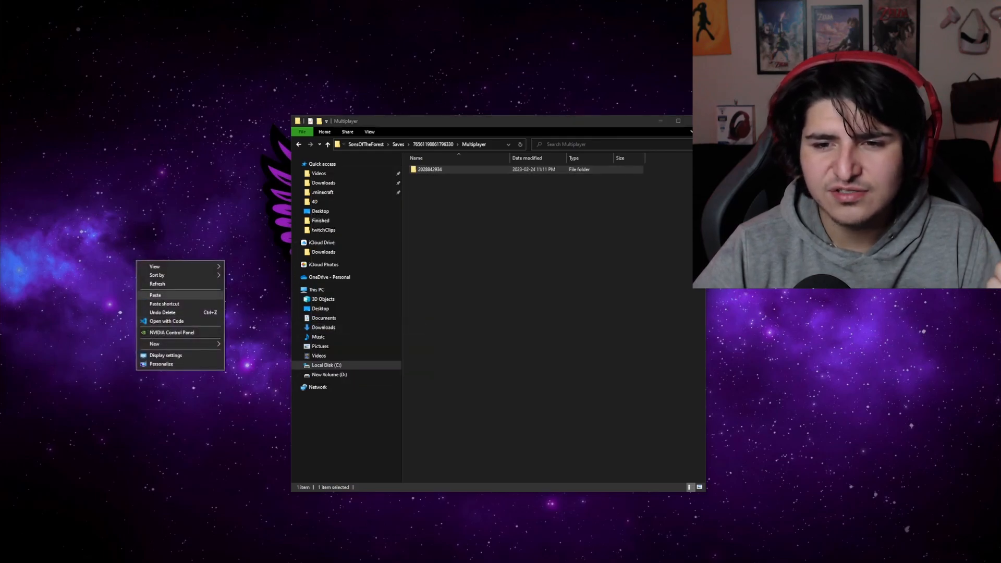
pyautogui.click(155, 295)
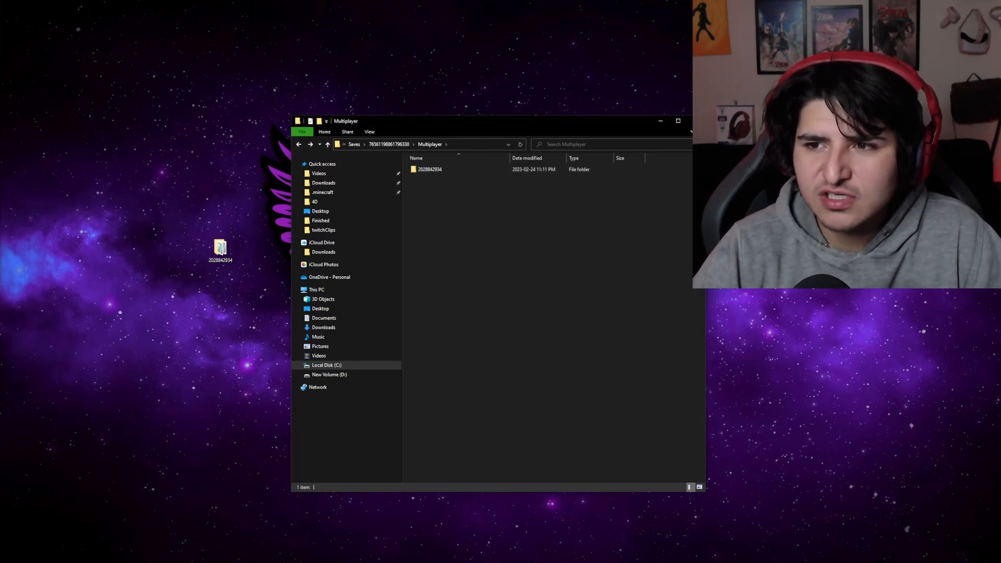
pyautogui.doubleClick(429, 169)
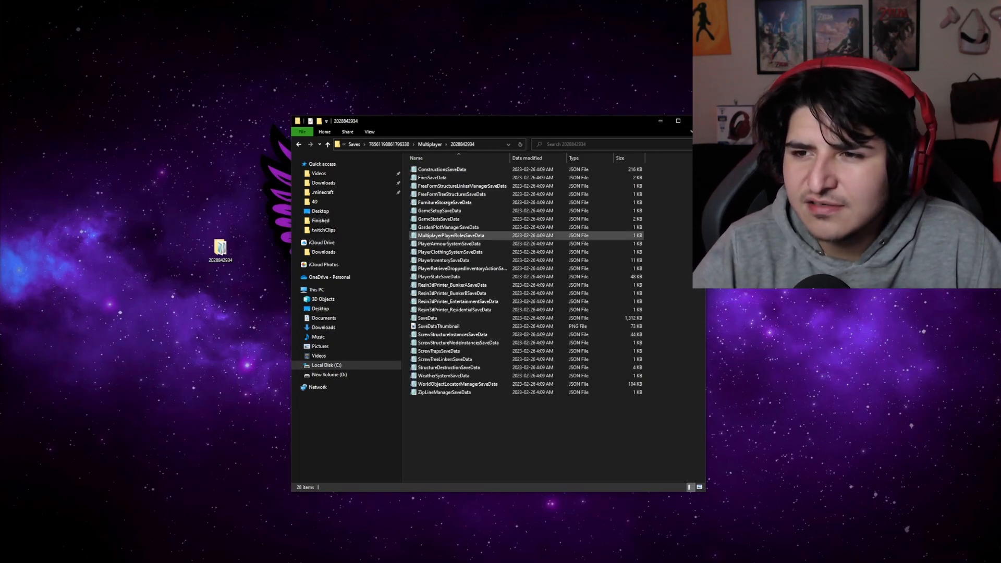
pyautogui.click(439, 219)
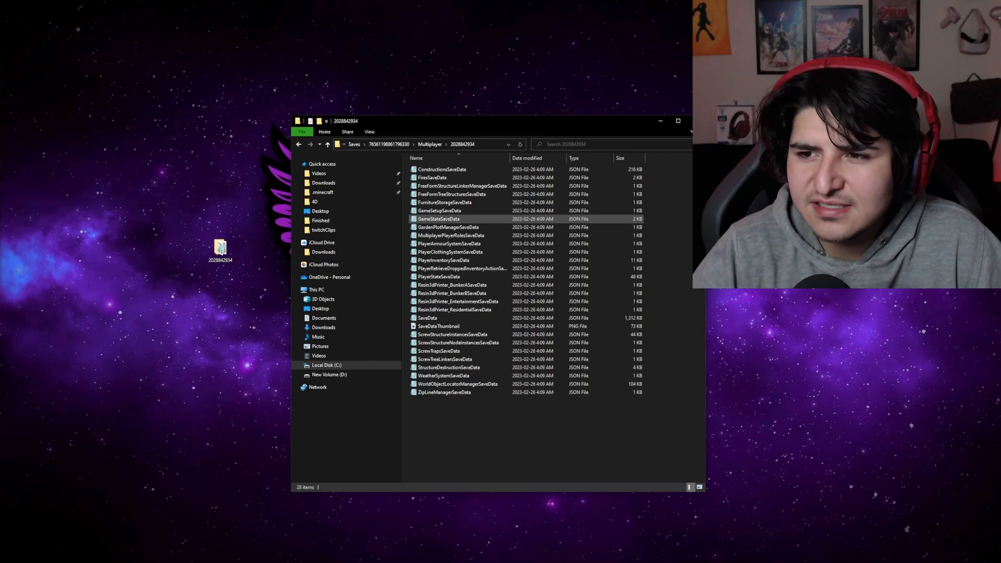
# Edit GameStateSaveData in Notepad, finding the IsRobbyDead entry via a 'robby' search.
pyautogui.rightClick(439, 219)
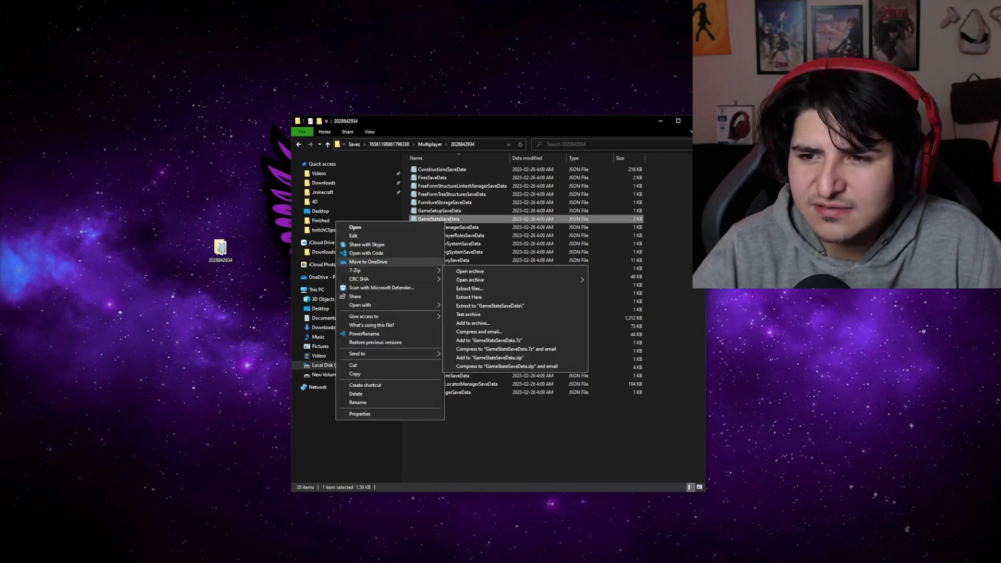
pyautogui.click(355, 228)
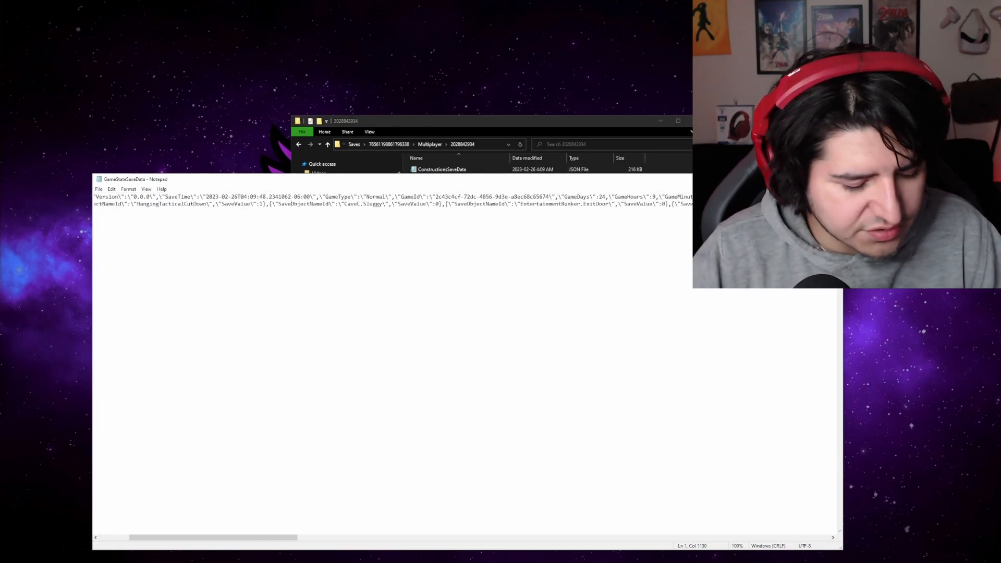
pyautogui.press('Ctrl+f')
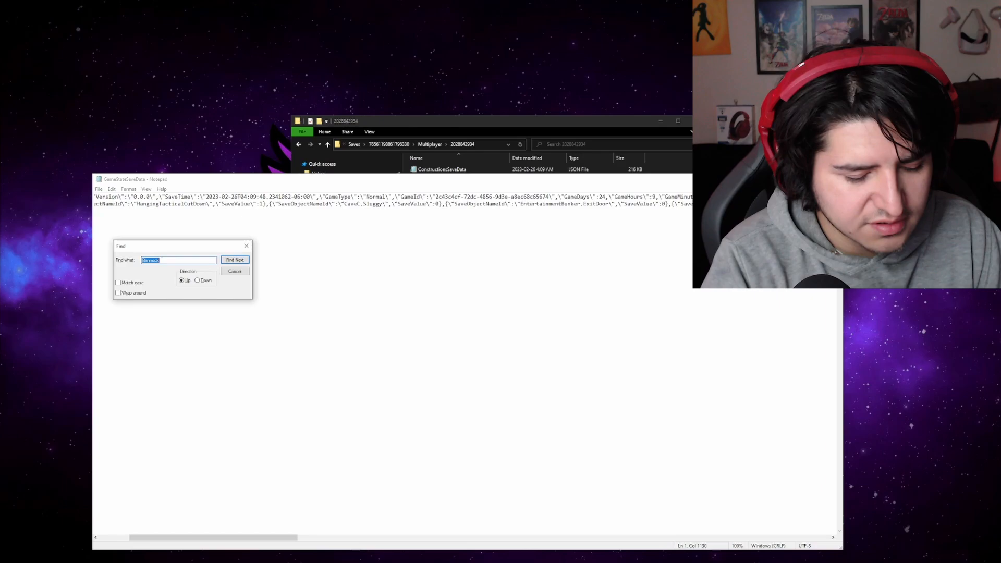
pyautogui.click(235, 260)
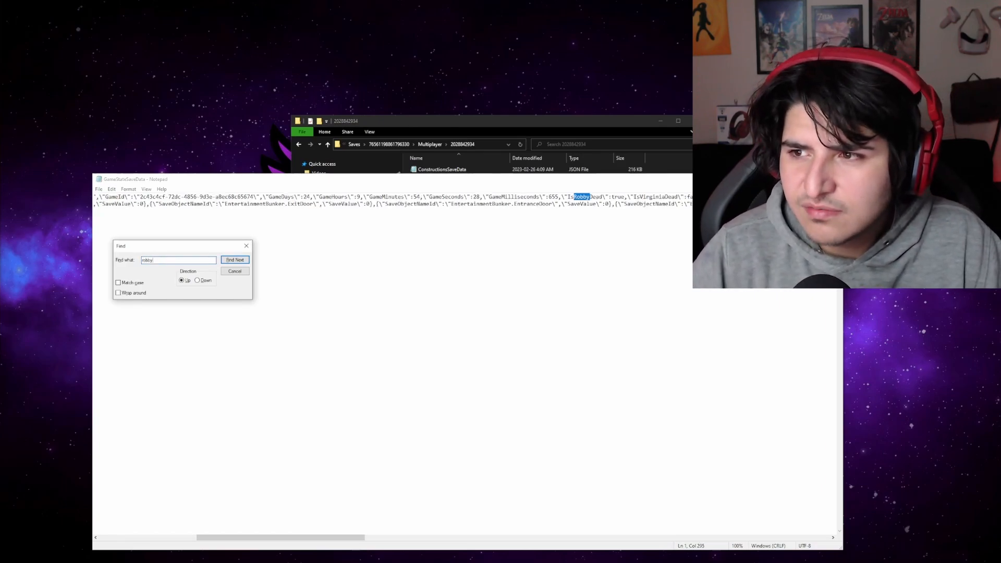
pyautogui.click(235, 271)
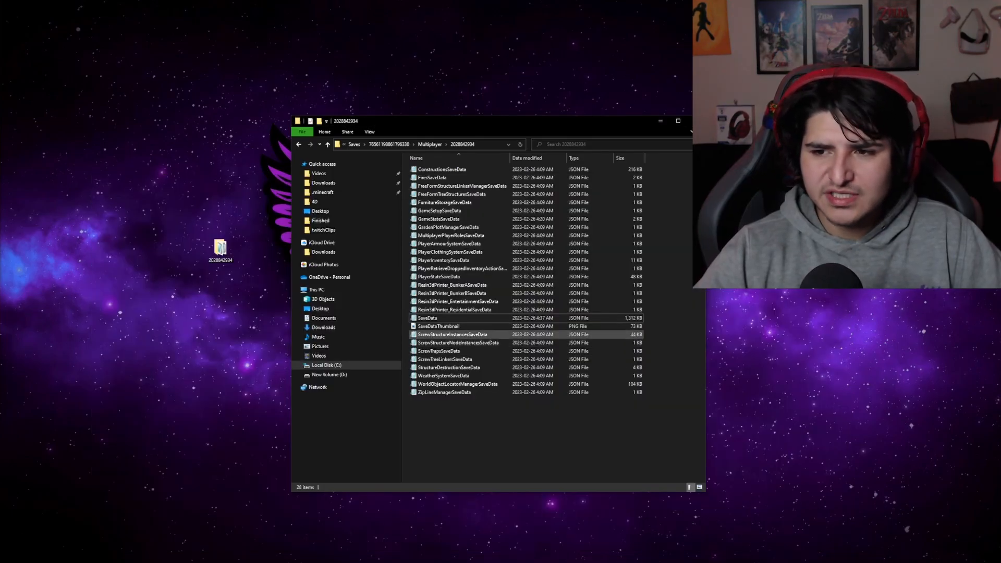
# Open SaveData in Notepad and begin a Find search in it.
pyautogui.click(427, 317)
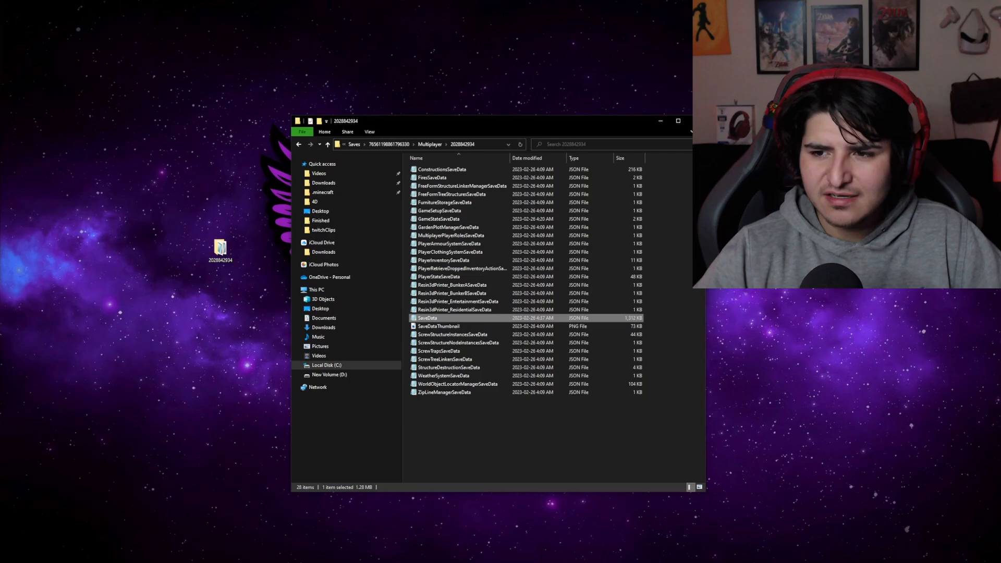
pyautogui.rightClick(427, 318)
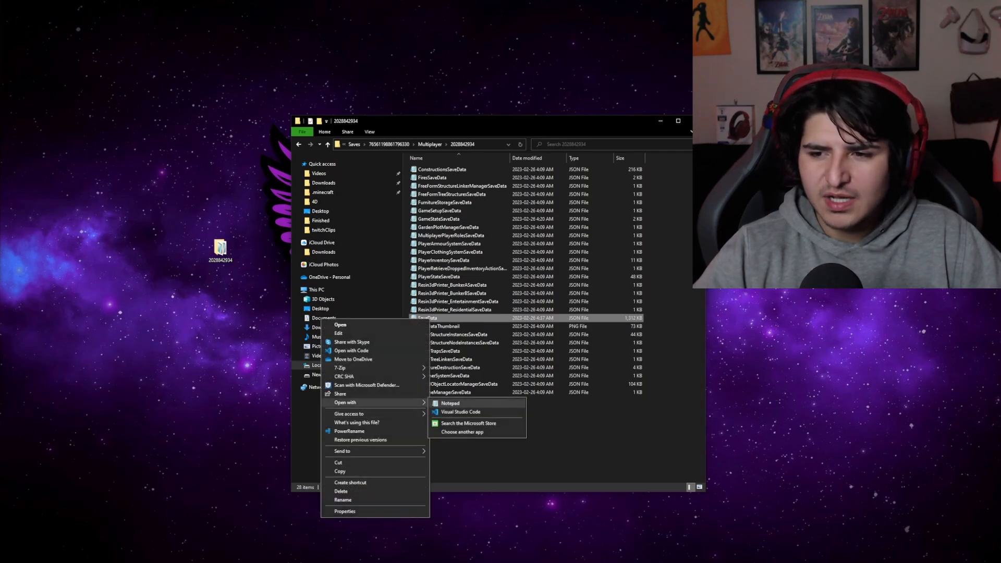
pyautogui.click(450, 403)
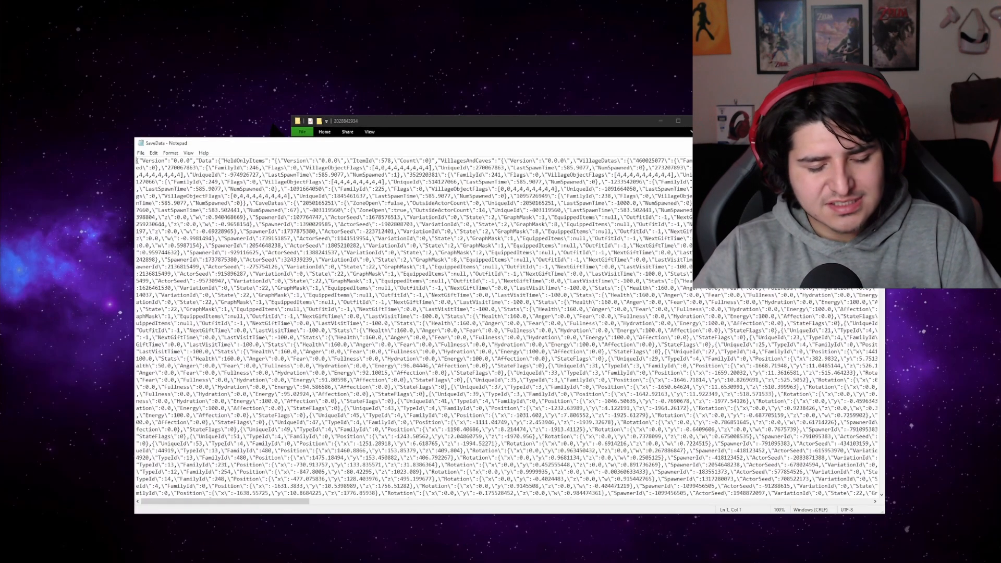
pyautogui.press('ctrl+f')
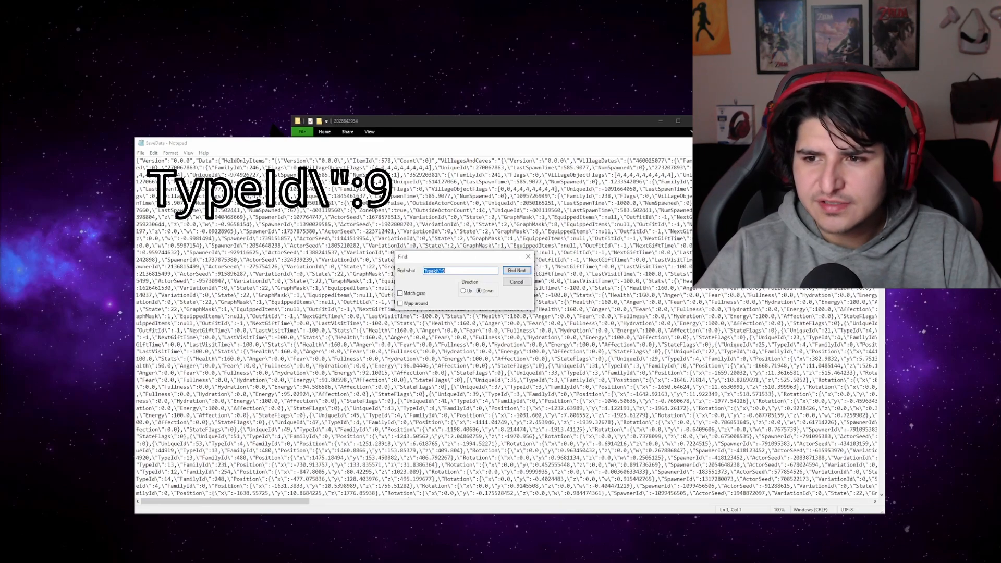
# Find the TypeId 9 character entry and retype its Health value.
pyautogui.click(517, 270)
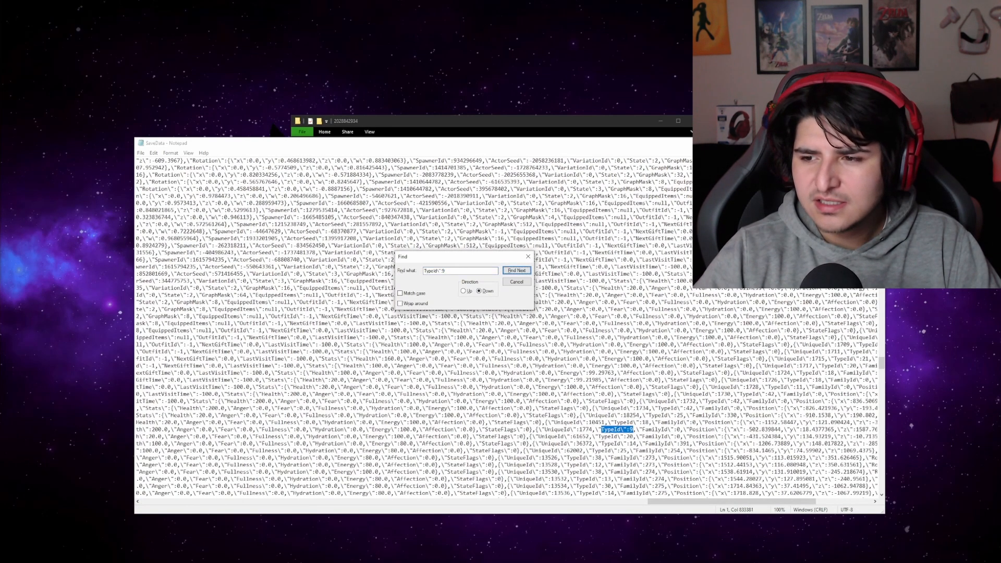
pyautogui.click(518, 270)
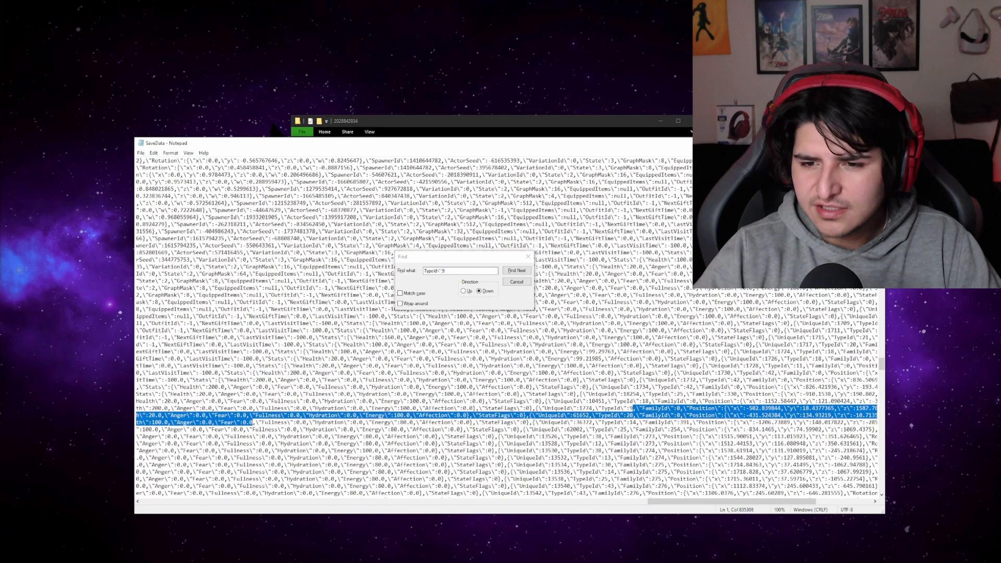
pyautogui.click(517, 270)
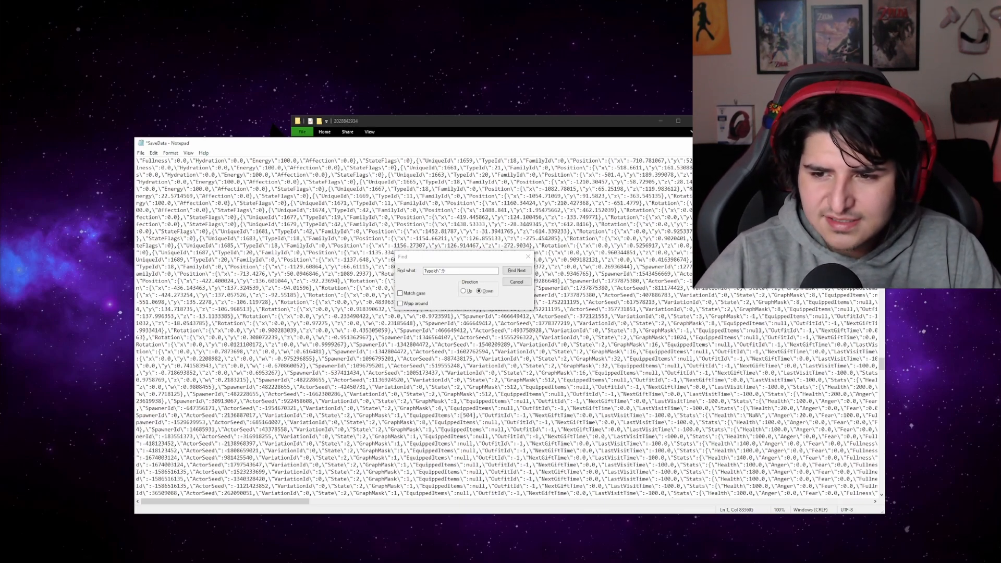
pyautogui.click(516, 271)
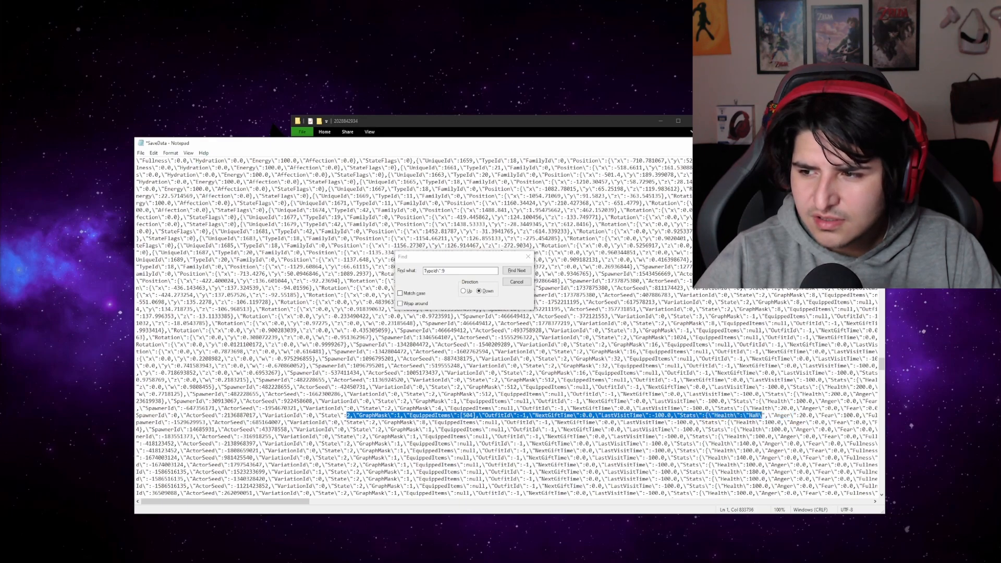
pyautogui.click(516, 270)
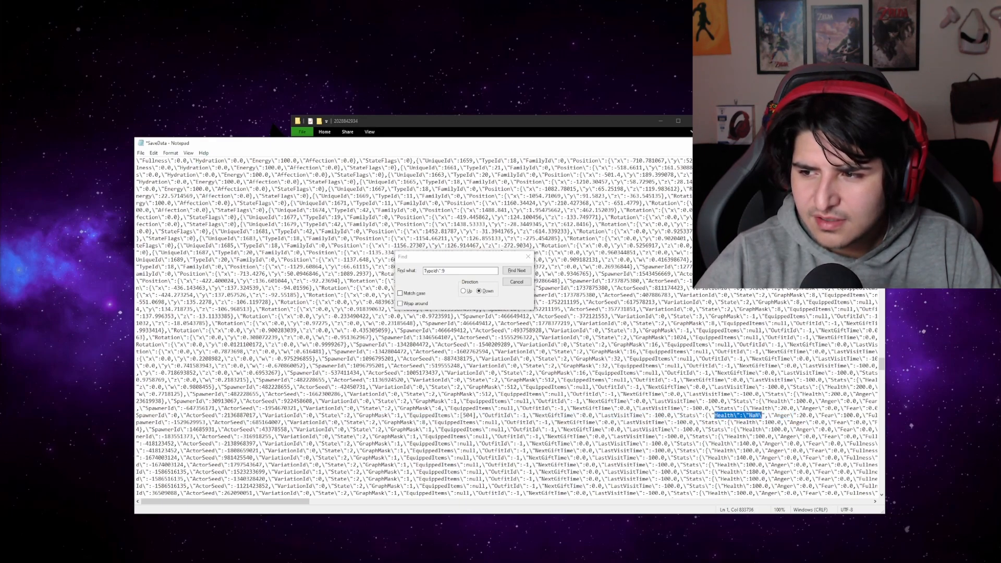
pyautogui.click(517, 270)
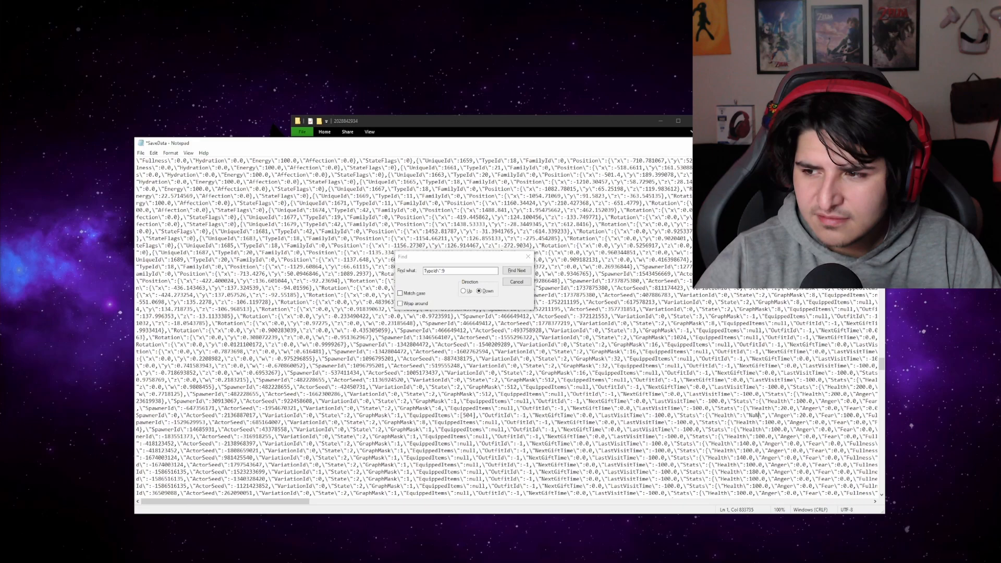